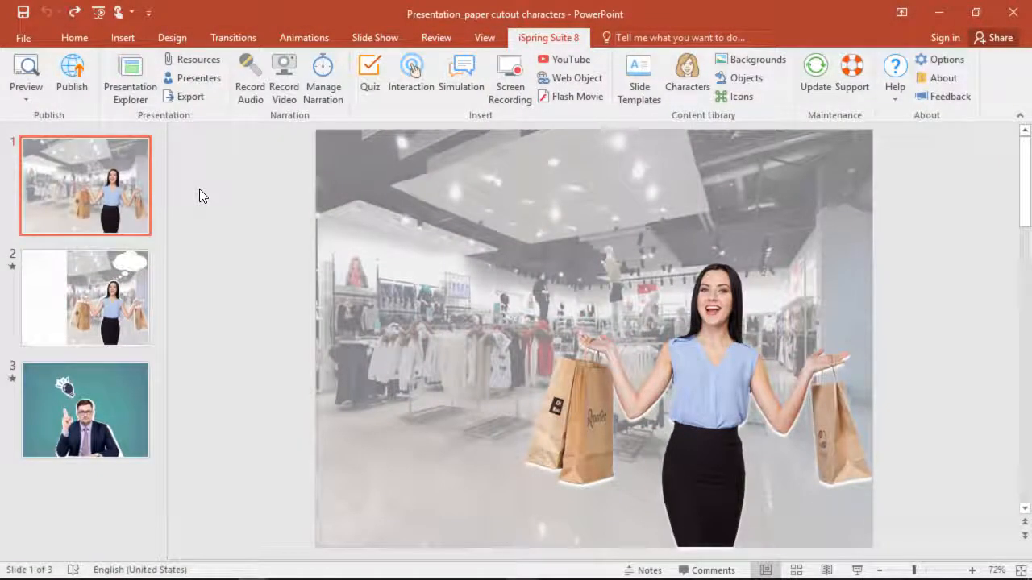
# - Preview slides 2 and 3, return to slide 1, and pick the Freeform shape tool
pyautogui.click(84, 297)
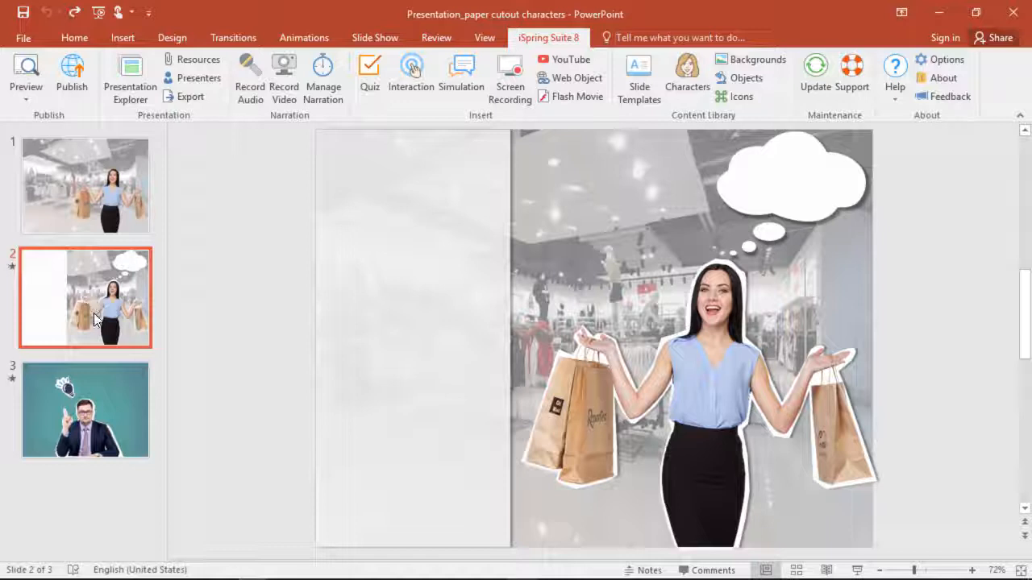
pyautogui.click(84, 410)
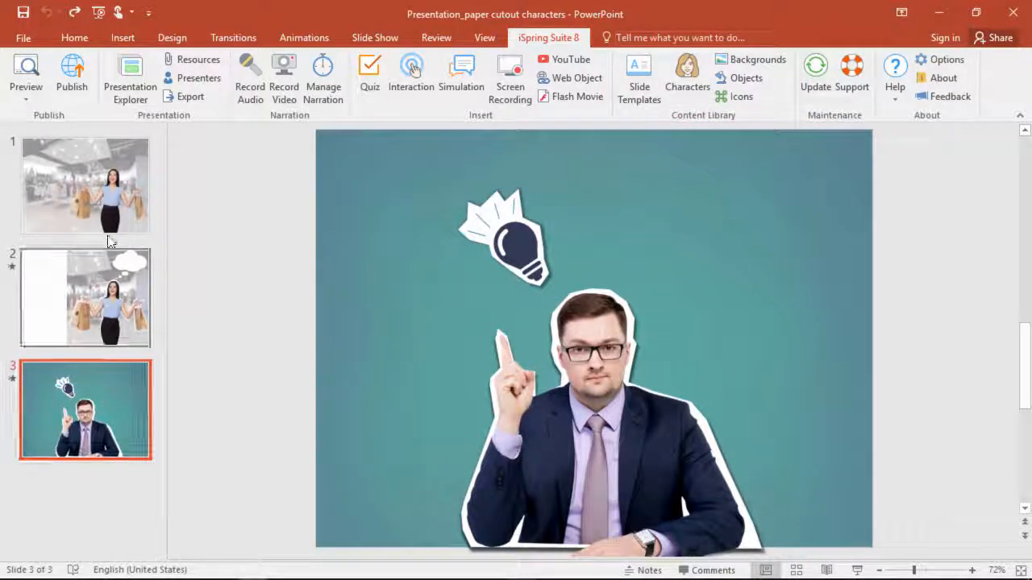
pyautogui.click(85, 185)
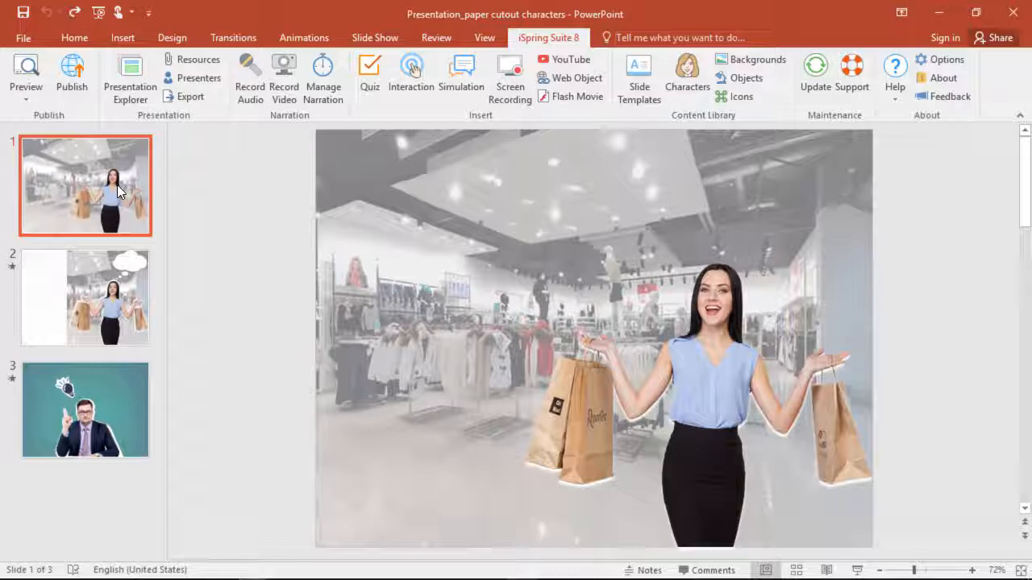
pyautogui.click(122, 38)
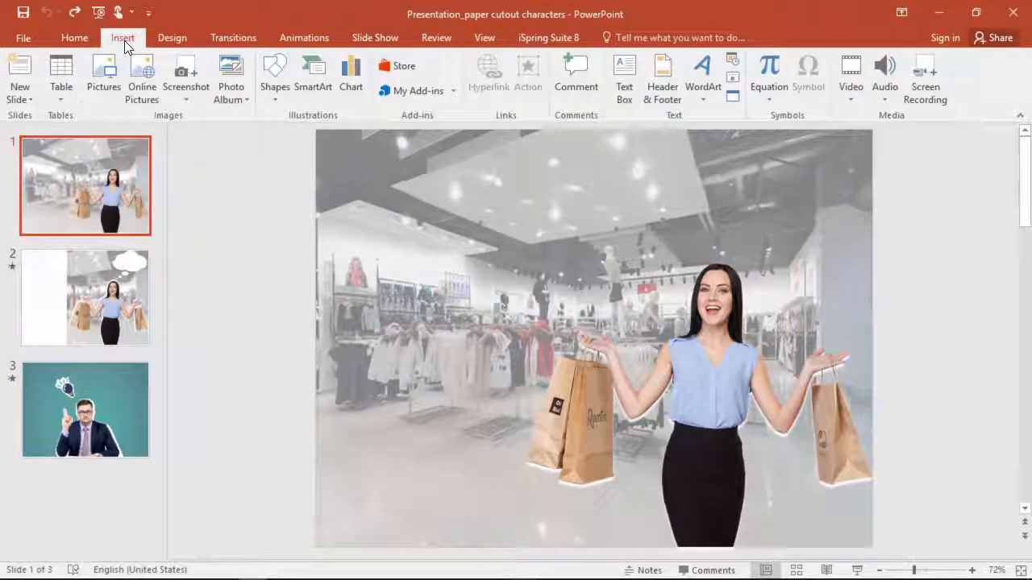
pyautogui.click(274, 76)
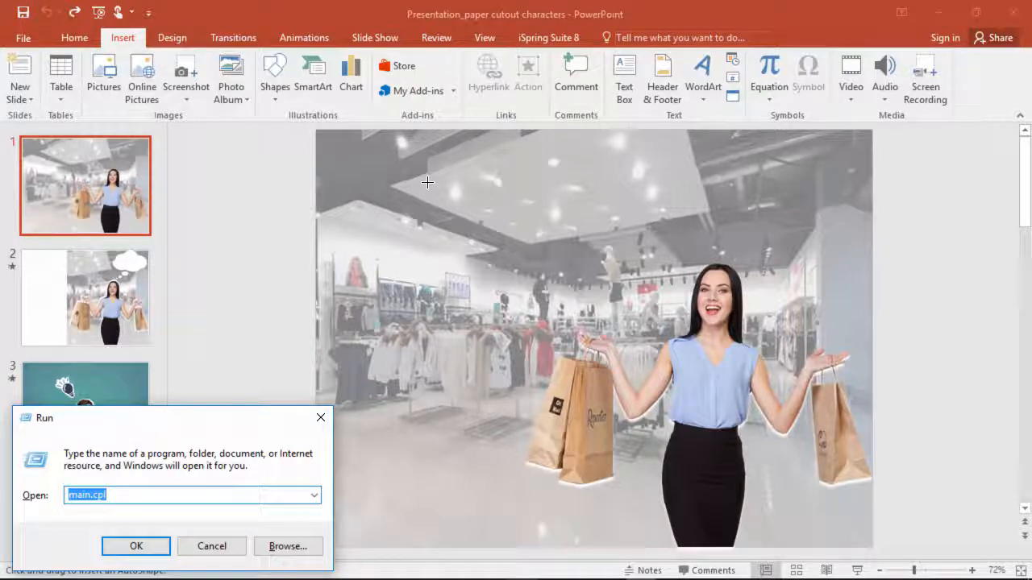
# - Change the pointer speed on the Pointer Options tab of Mouse Properties and save it
pyautogui.click(135, 545)
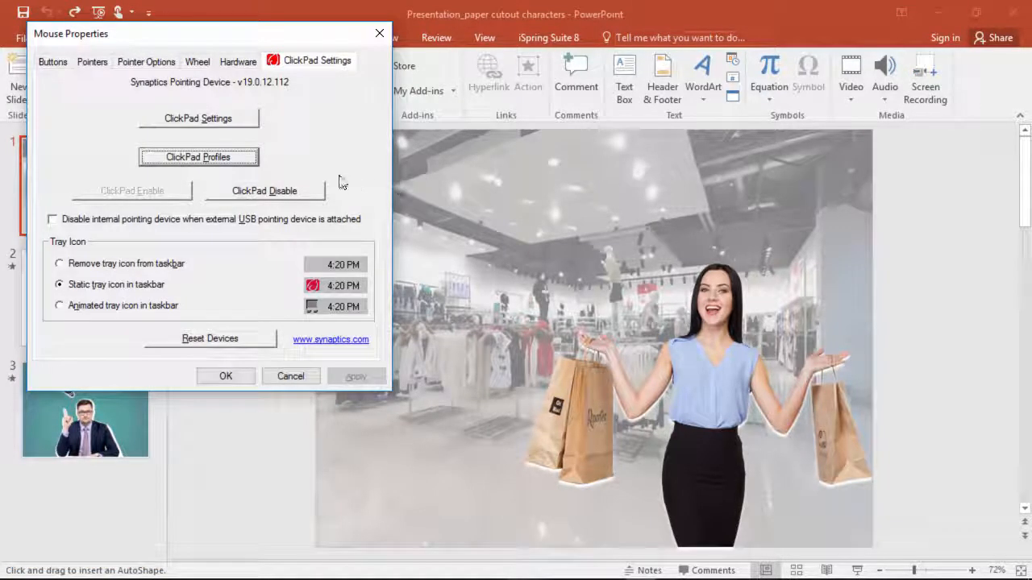
pyautogui.click(146, 61)
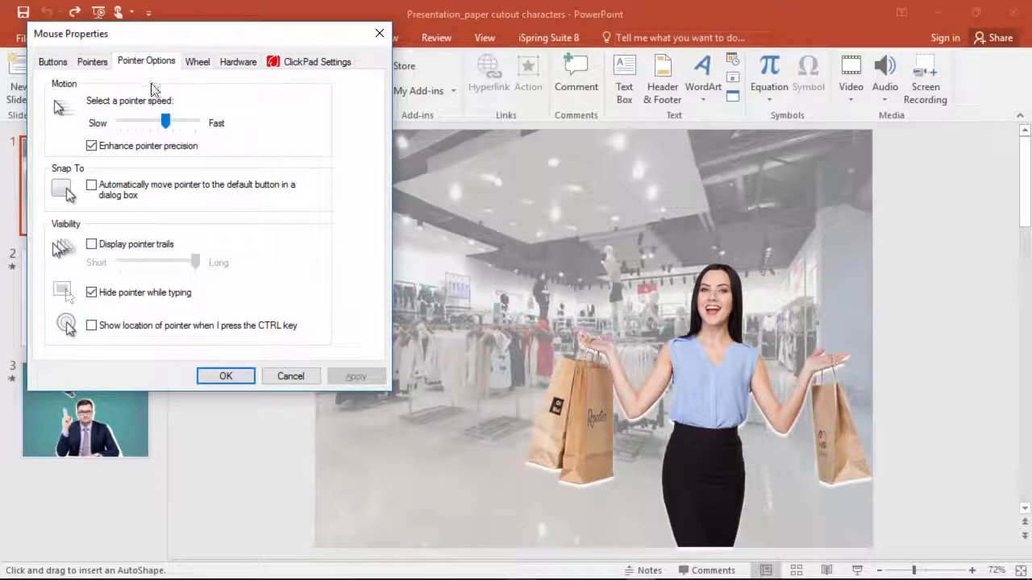
pyautogui.moveTo(165, 121); pyautogui.dragTo(165, 122)
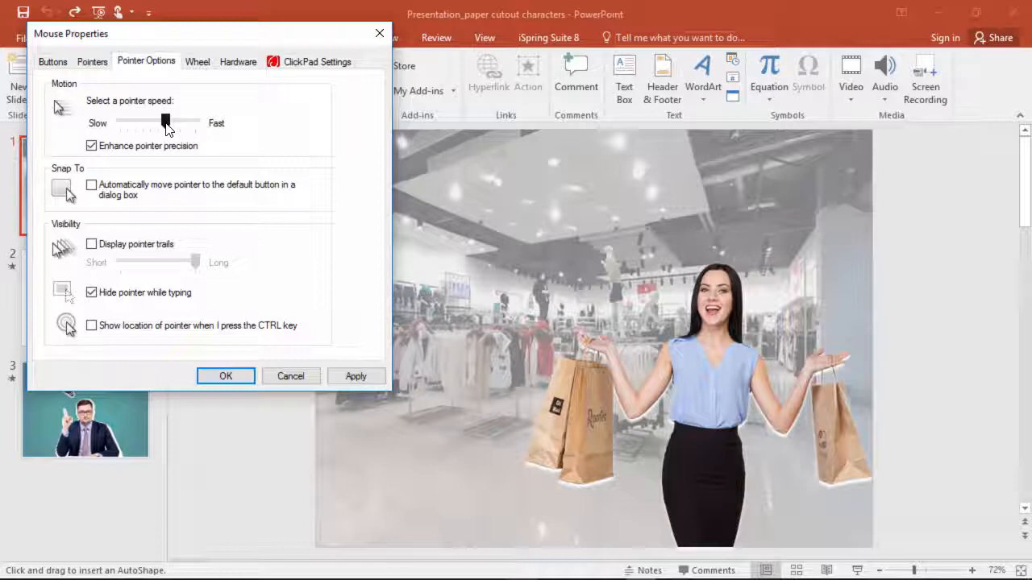
pyautogui.click(226, 375)
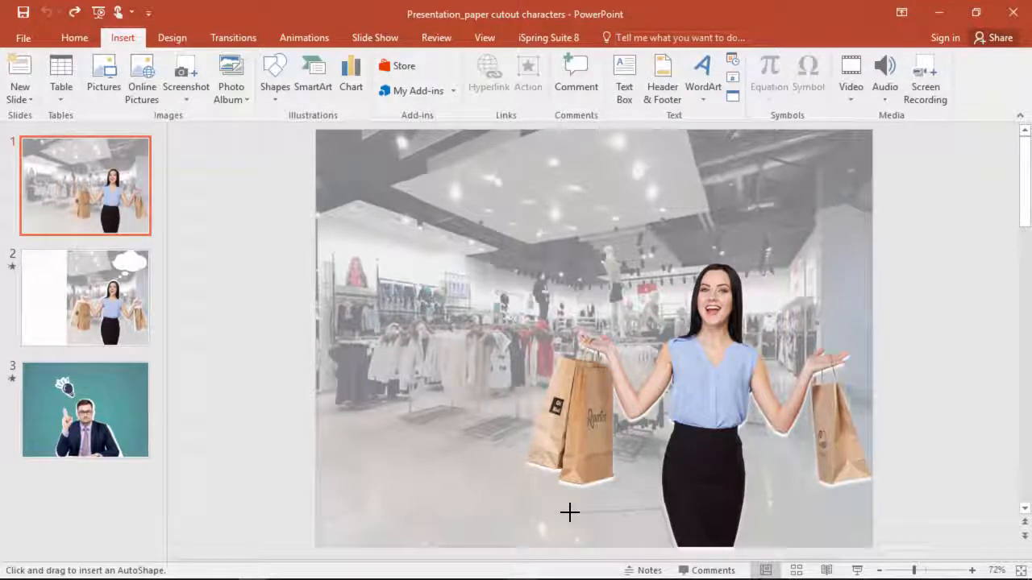
pyautogui.moveTo(509, 534)
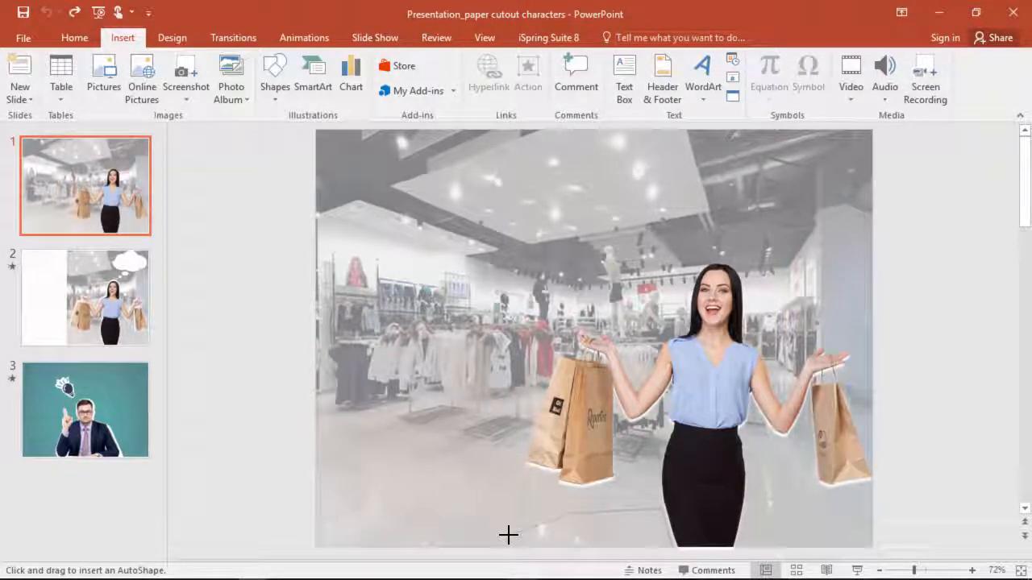
pyautogui.moveTo(657, 460)
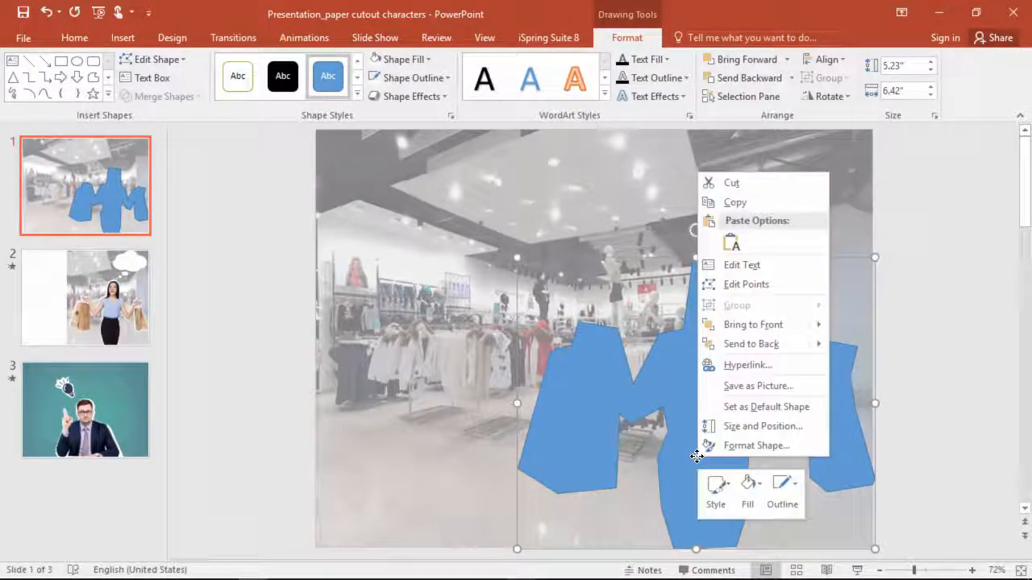
# - Fill the freeform silhouette with White from Theme Colors and reopen its shortcut menu
pyautogui.click(746, 484)
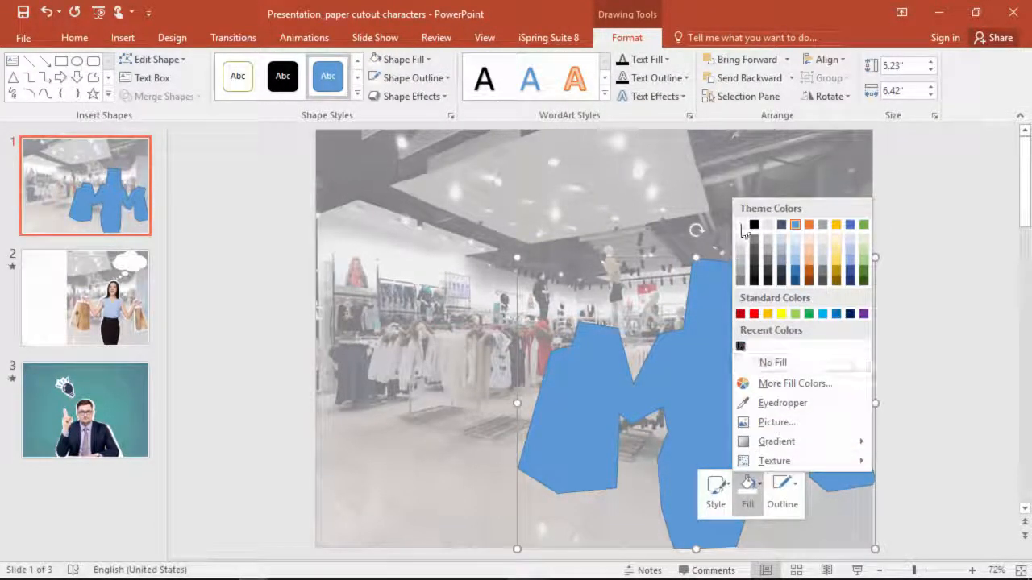
pyautogui.click(753, 225)
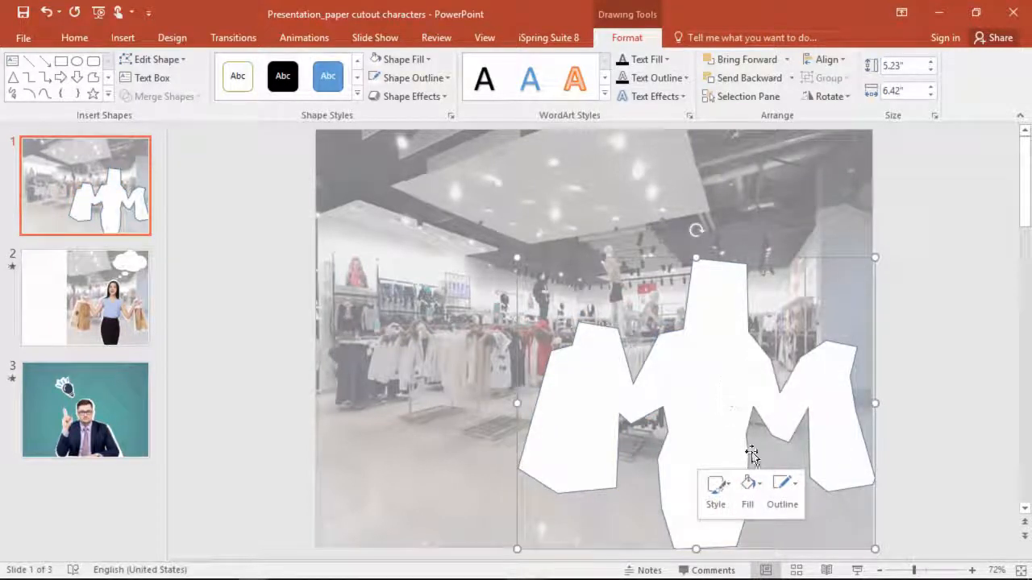
pyautogui.click(782, 483)
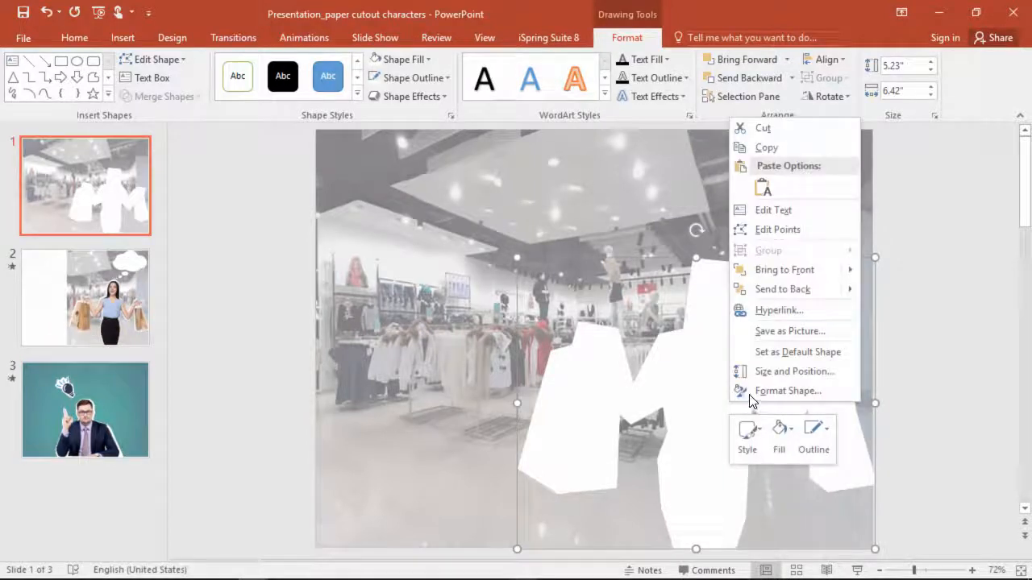
# - Apply an outer shadow preset under Format Shape > Effects, then open the cutout's stacking-order menu
pyautogui.click(787, 391)
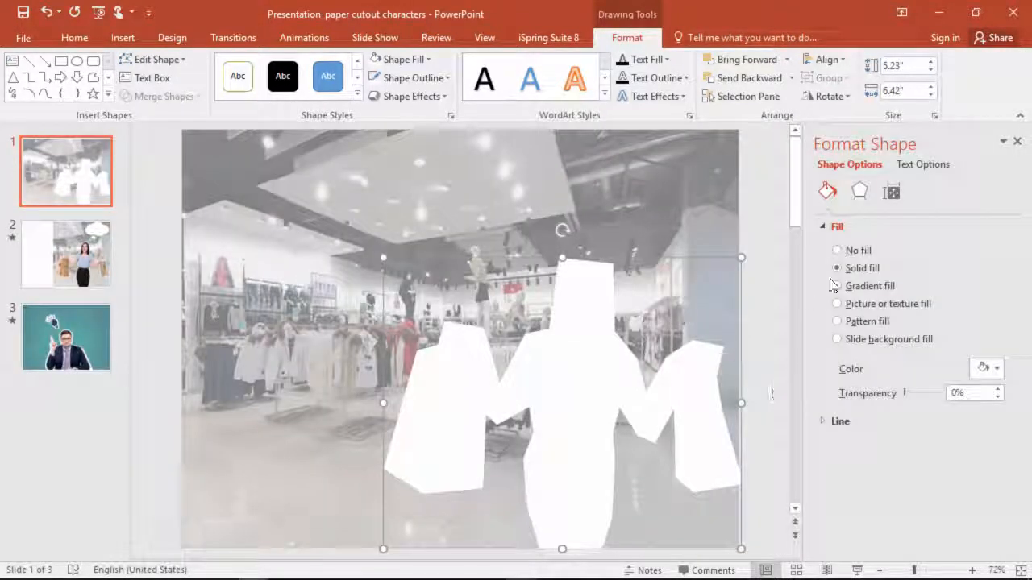
pyautogui.click(858, 191)
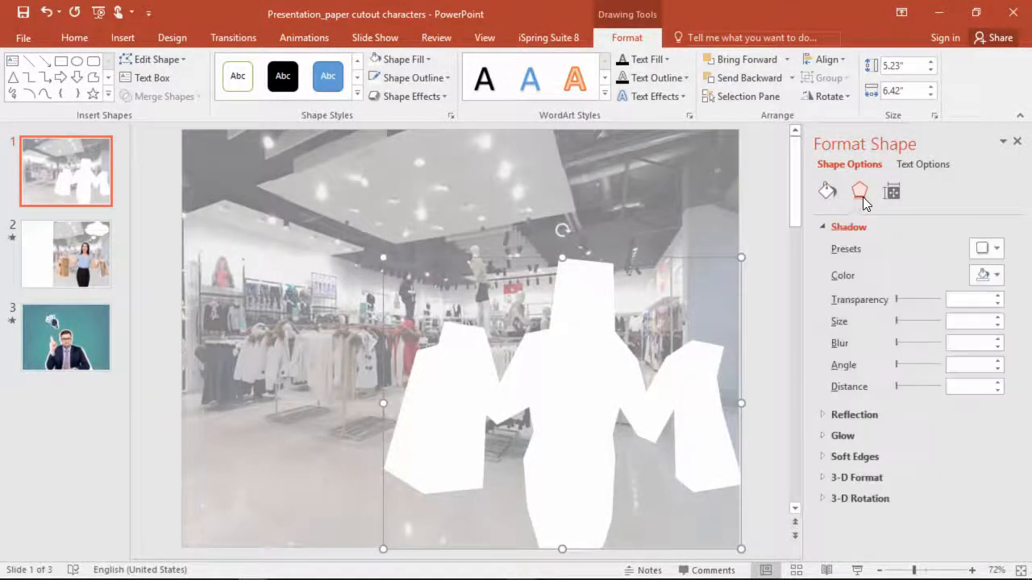
pyautogui.click(998, 248)
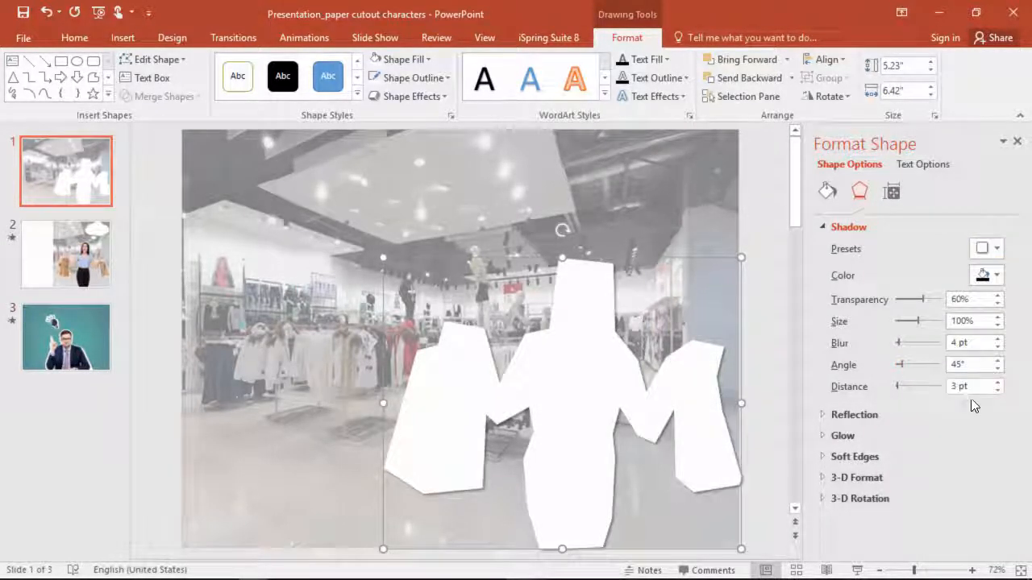
pyautogui.rightClick(590, 370)
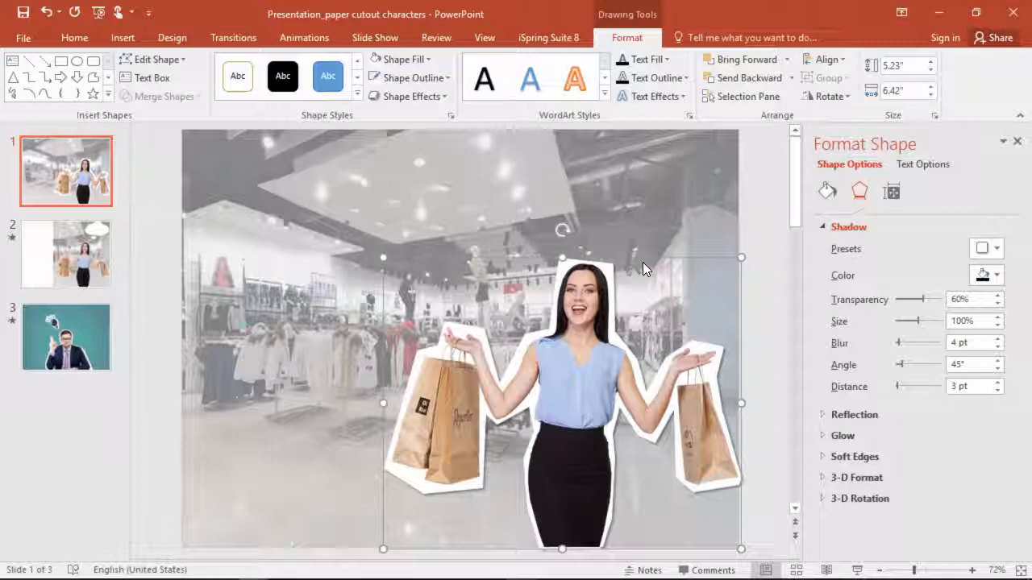
# - Switch to slide 2 and select its thought-bubble cloud callout
pyautogui.click(65, 254)
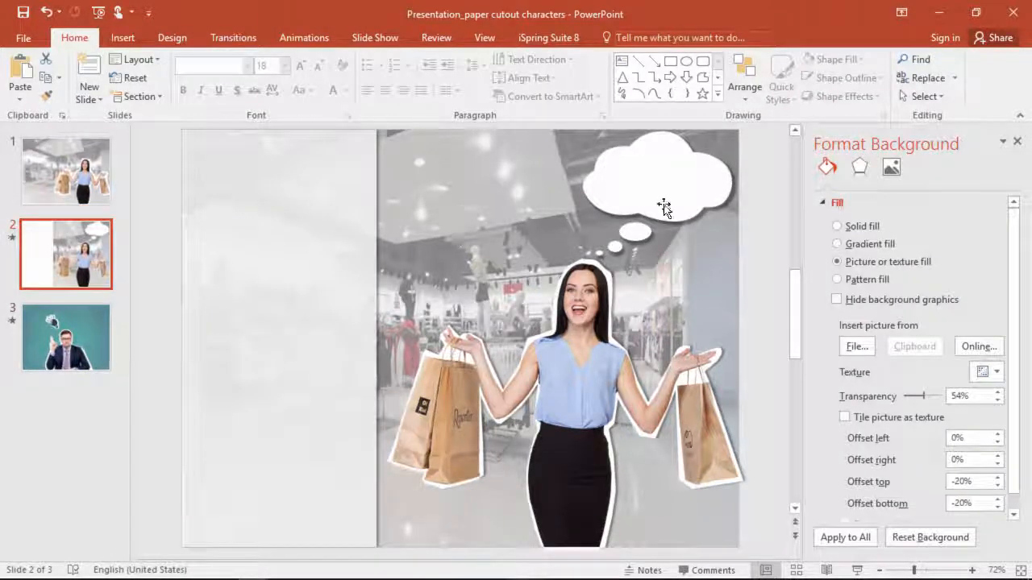
pyautogui.click(657, 174)
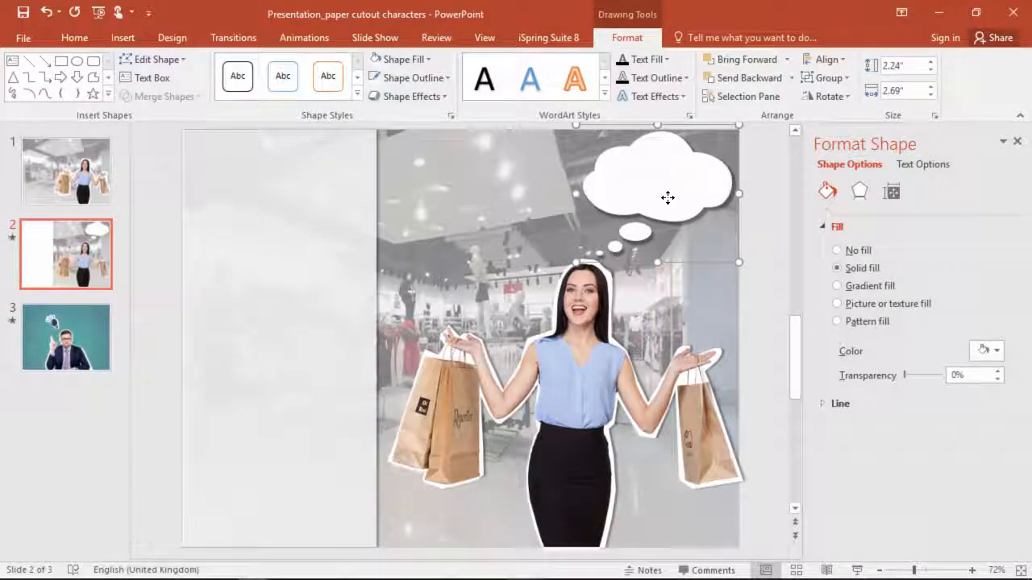